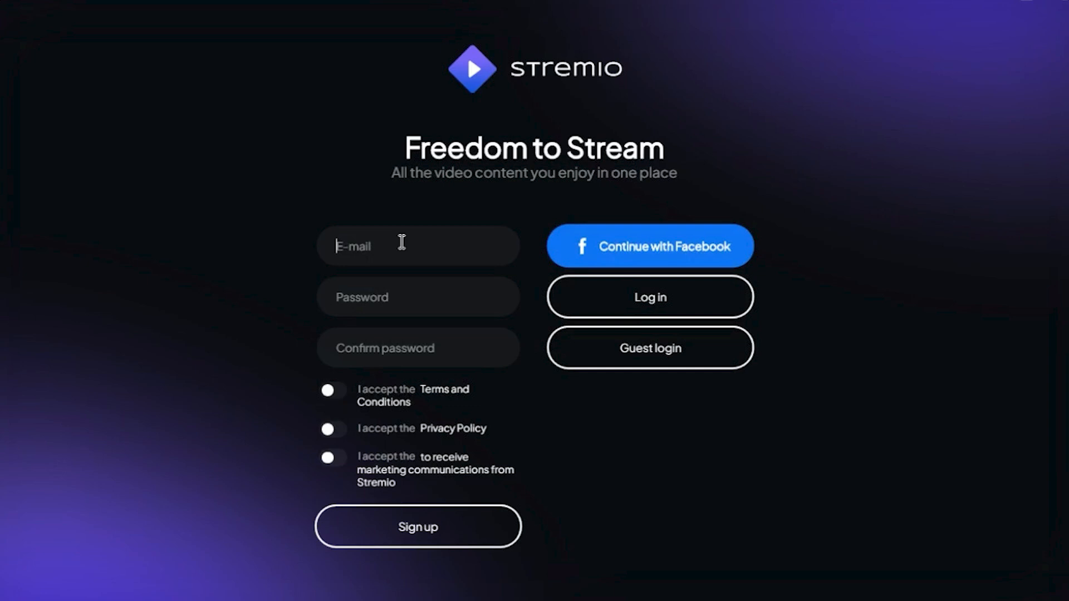
Log in from the Stremio welcome screen to reach the home board.
{"action": "left_click", "coordinate": [648, 347]}
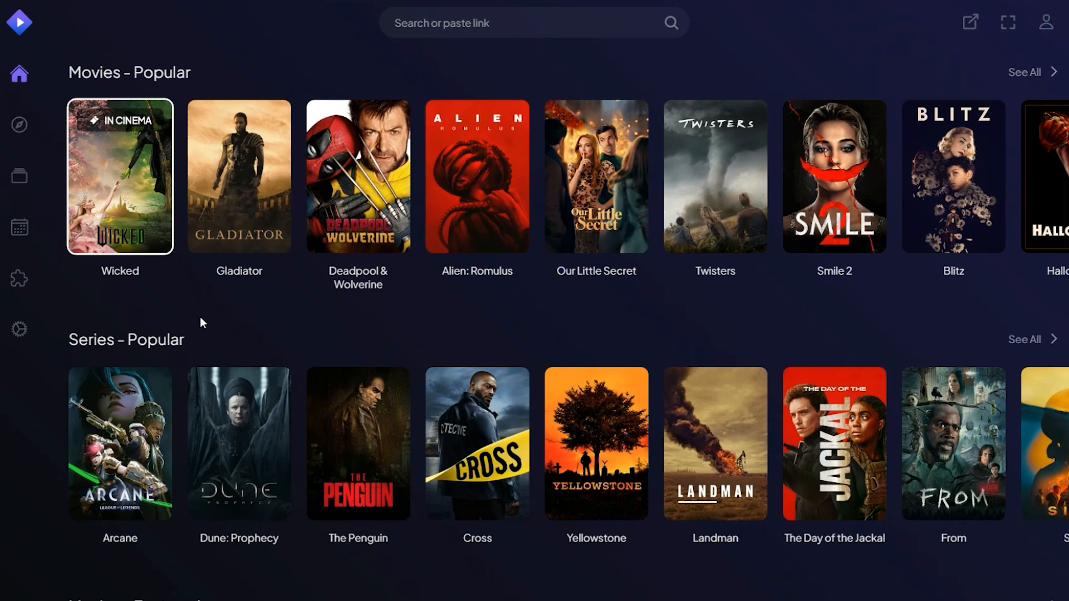
In Streaming settings, enable remote HTTPS connections on 192.168.4.75.
{"action": "left_click", "coordinate": [18, 330]}
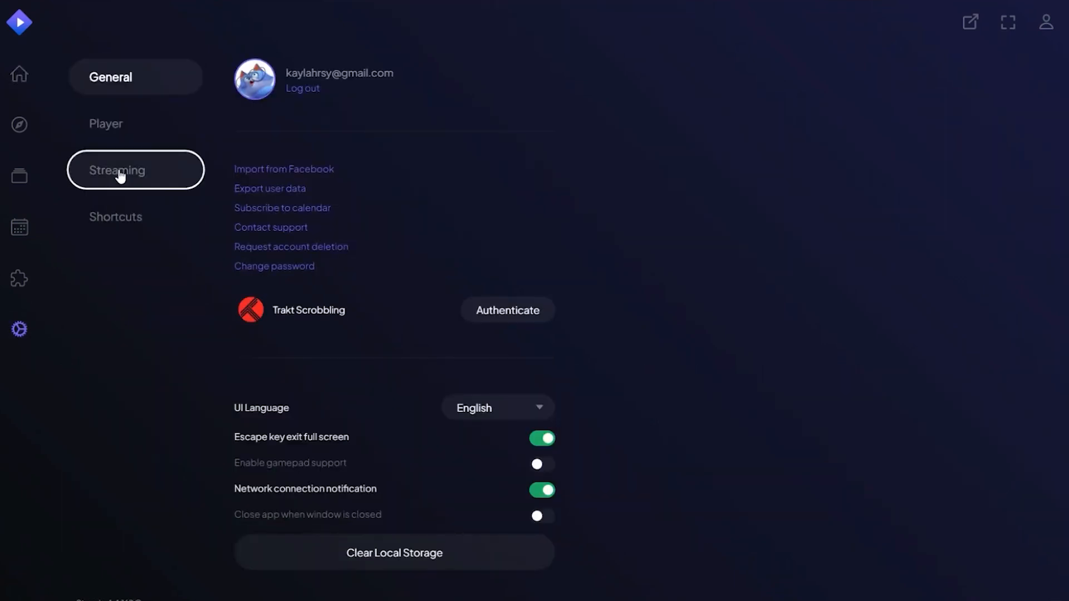
{"action": "left_click", "coordinate": [135, 169]}
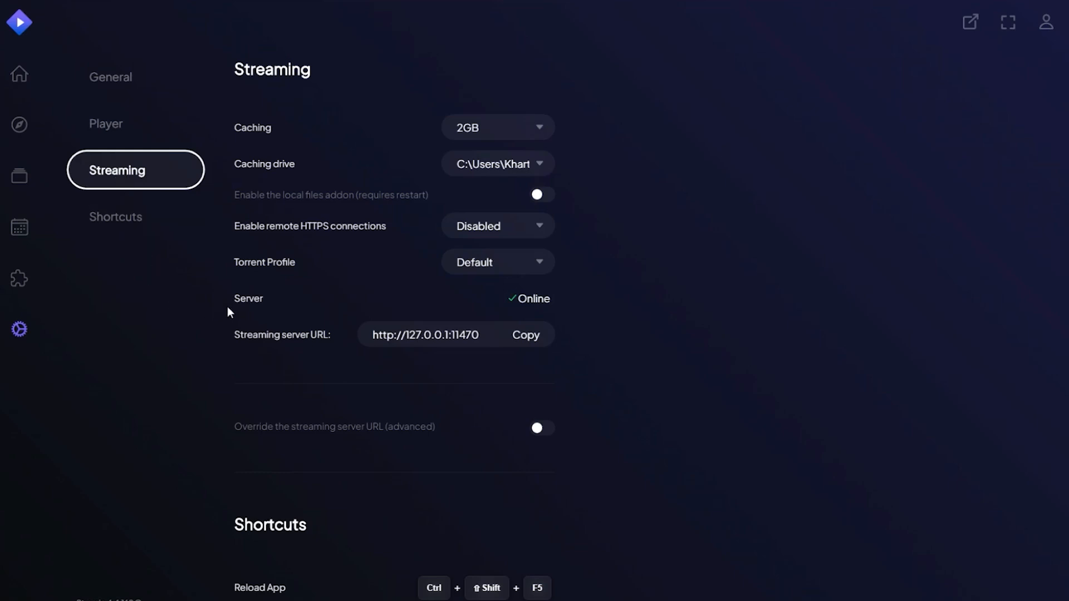
{"action": "left_click", "coordinate": [498, 227]}
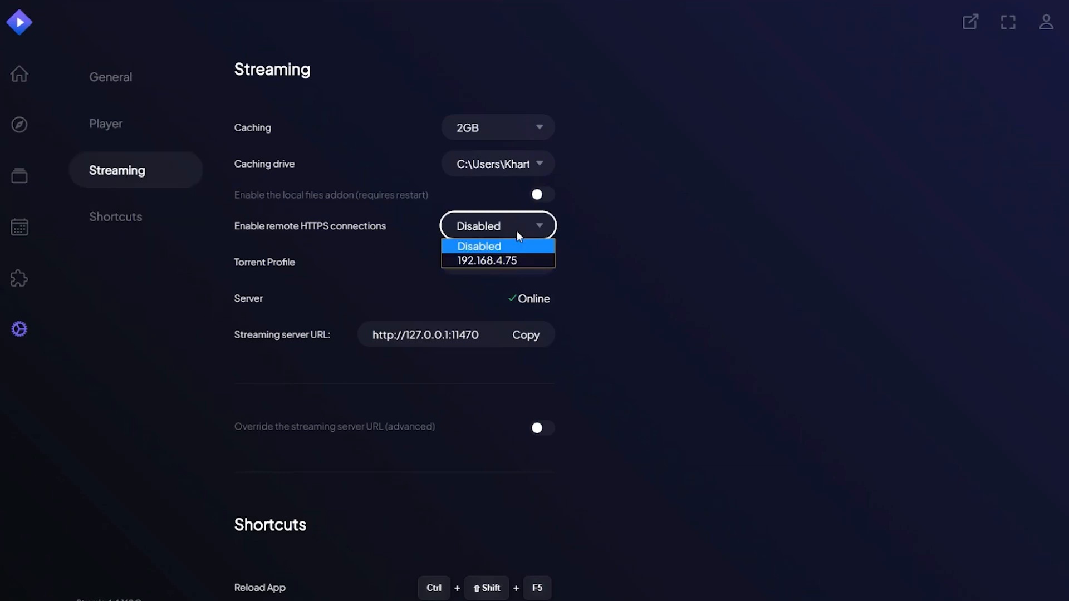
{"action": "left_click", "coordinate": [485, 260]}
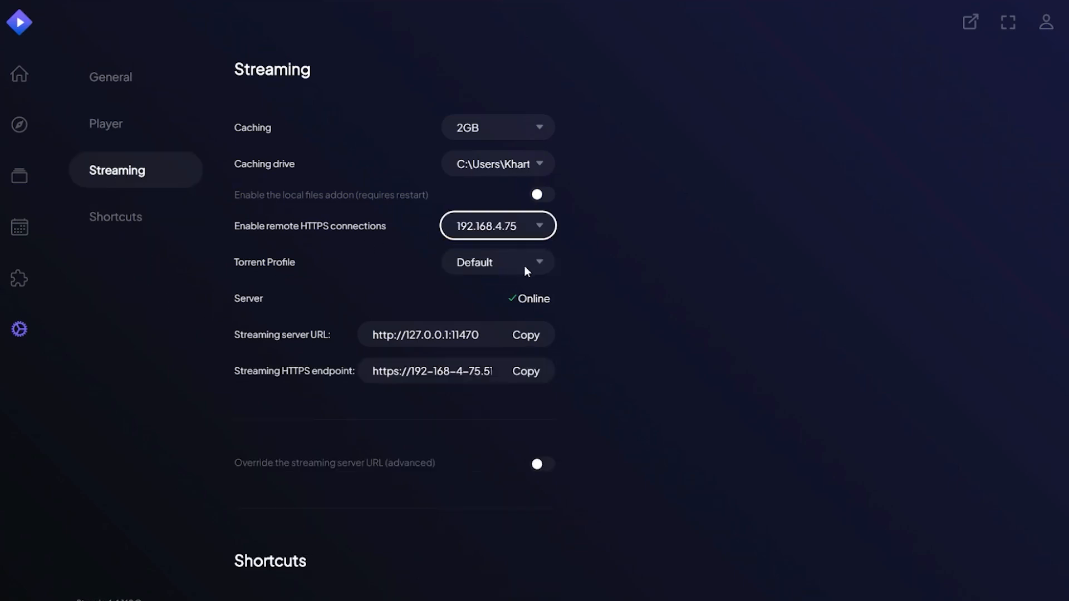
{"action": "mouse_move", "coordinate": [588, 290]}
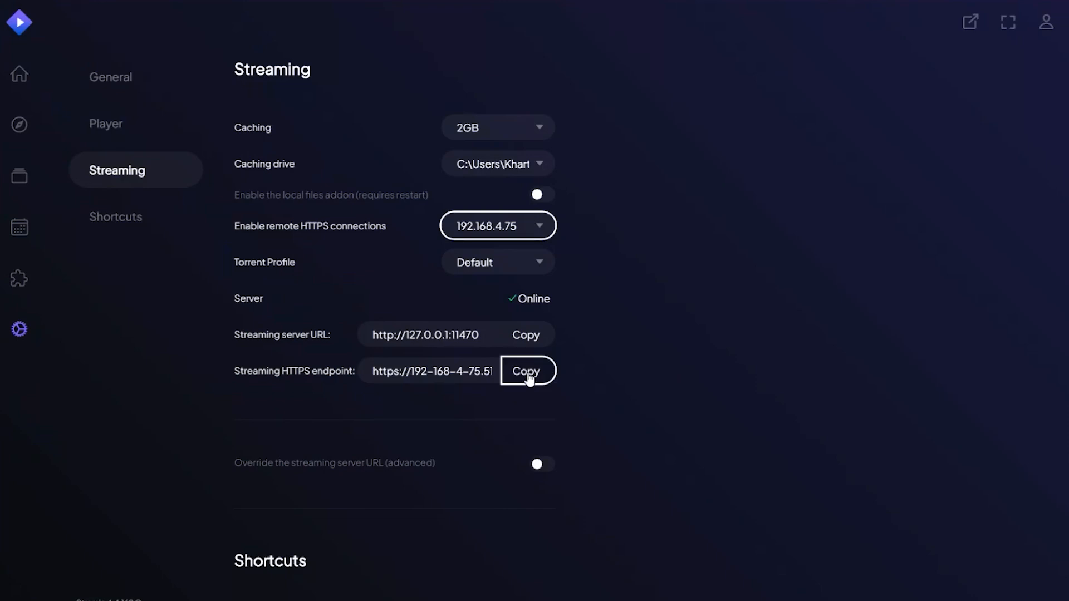
{"action": "left_click", "coordinate": [527, 371]}
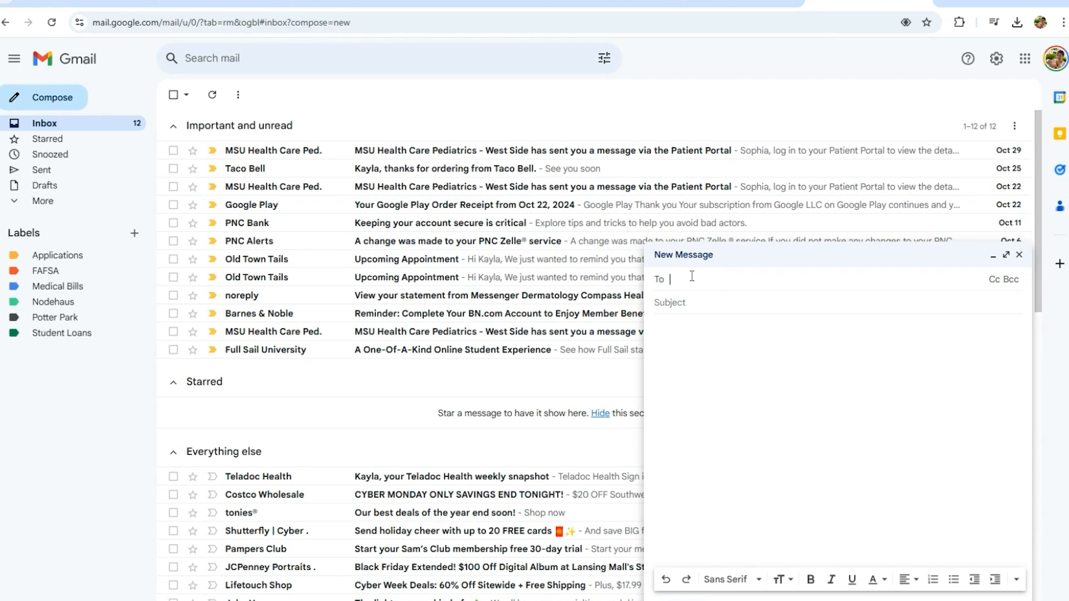
{"action": "type", "text": "https://192-168-4-75.519b6502d940.stremio.rocks:12470"}
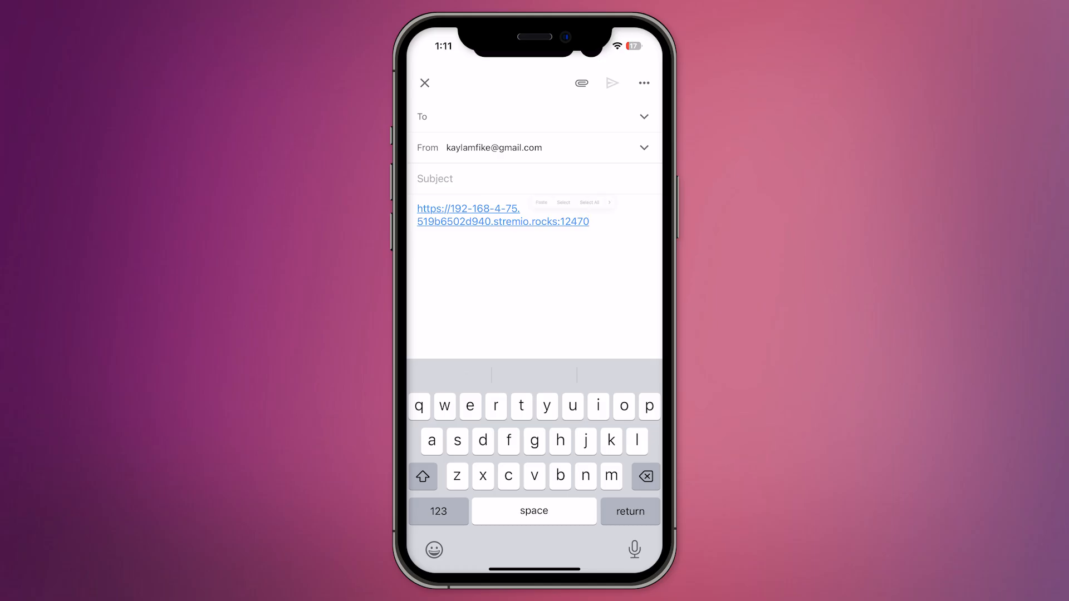
{"action": "double_click", "coordinate": [503, 215]}
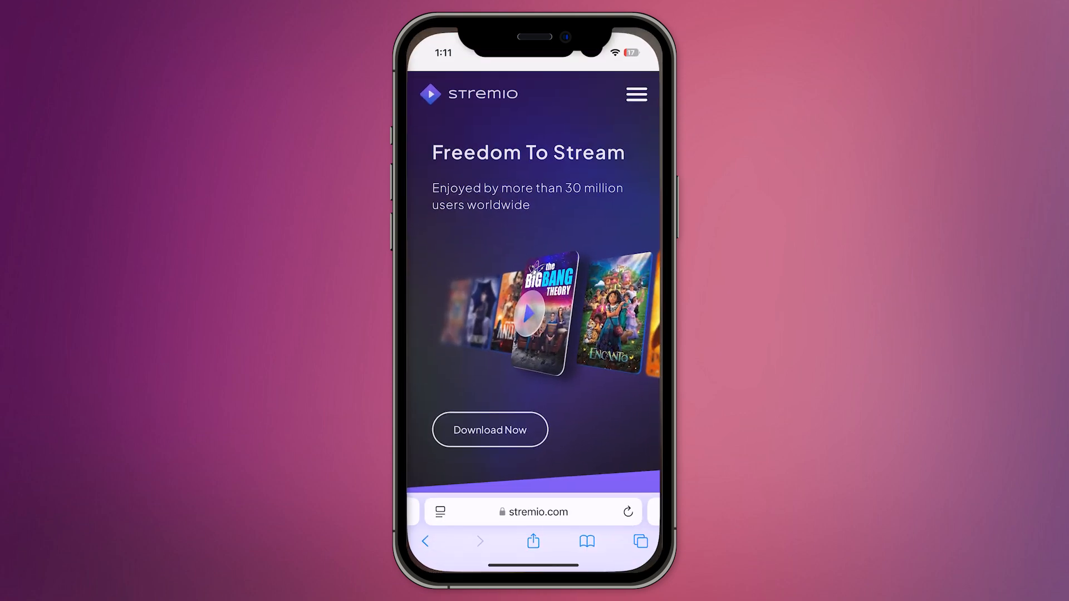
Load app.strem.io in Safari and bring up the page's share sheet.
{"action": "left_click", "coordinate": [537, 511]}
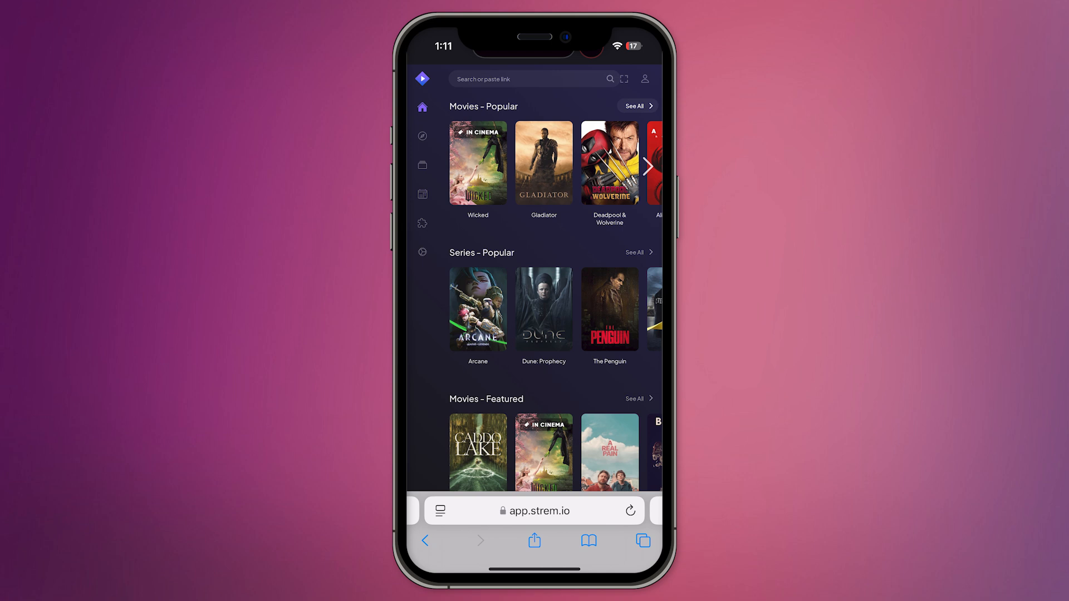
{"action": "left_click", "coordinate": [533, 541]}
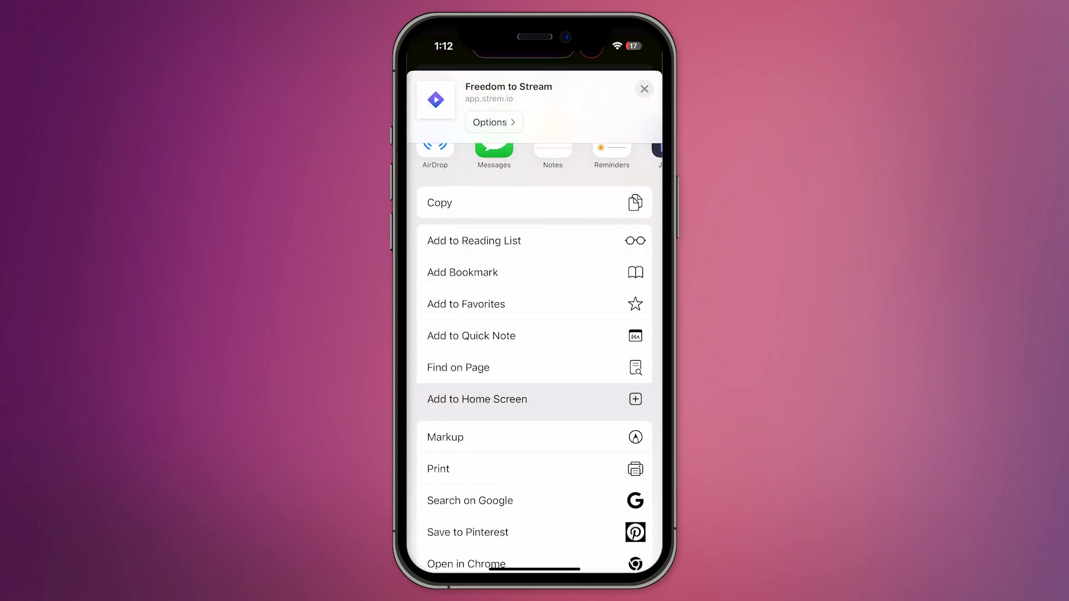
Add the page to the home screen as 'Stremio - Freedom to Stream'.
{"action": "left_click", "coordinate": [476, 398]}
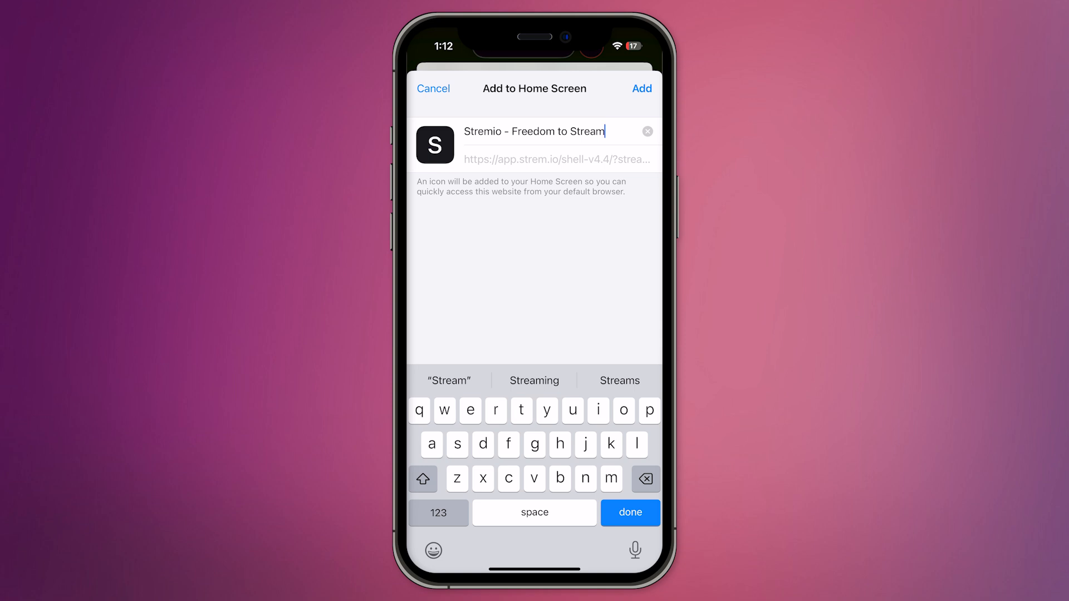
{"action": "left_click", "coordinate": [628, 512]}
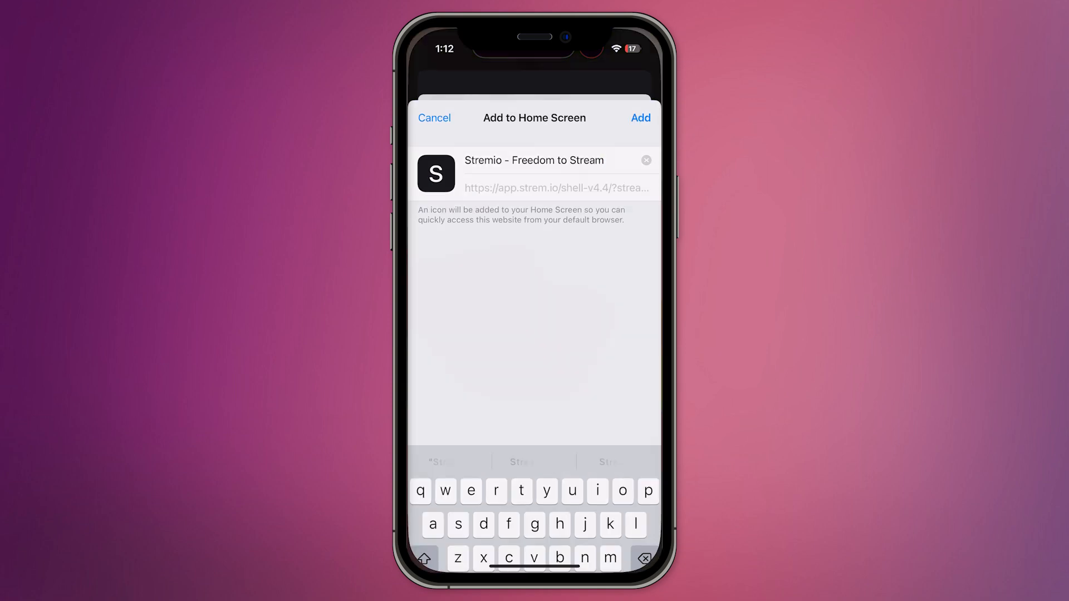
{"action": "left_click", "coordinate": [639, 117]}
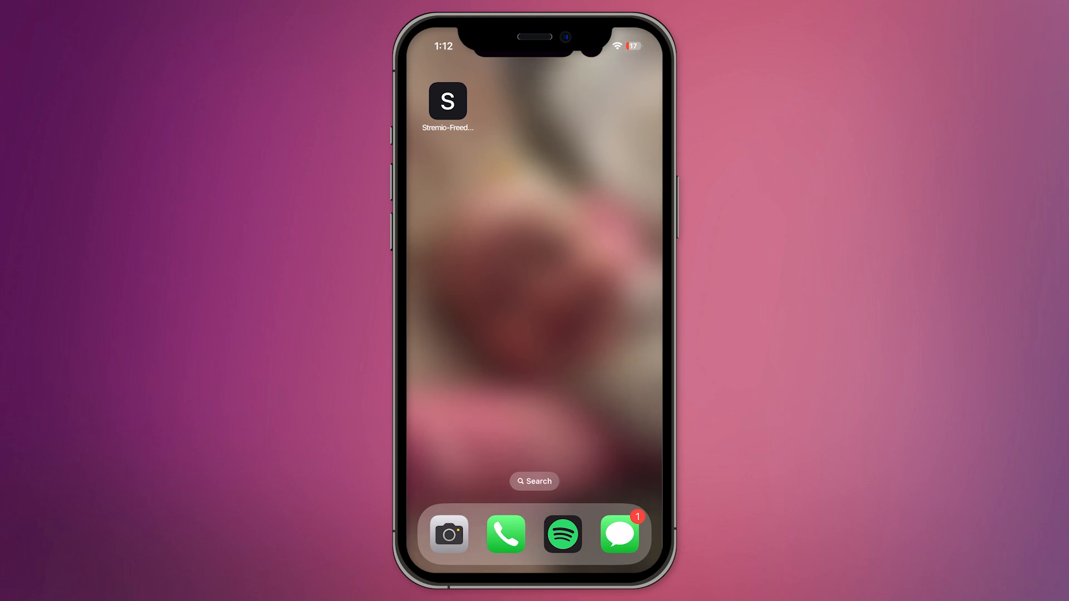